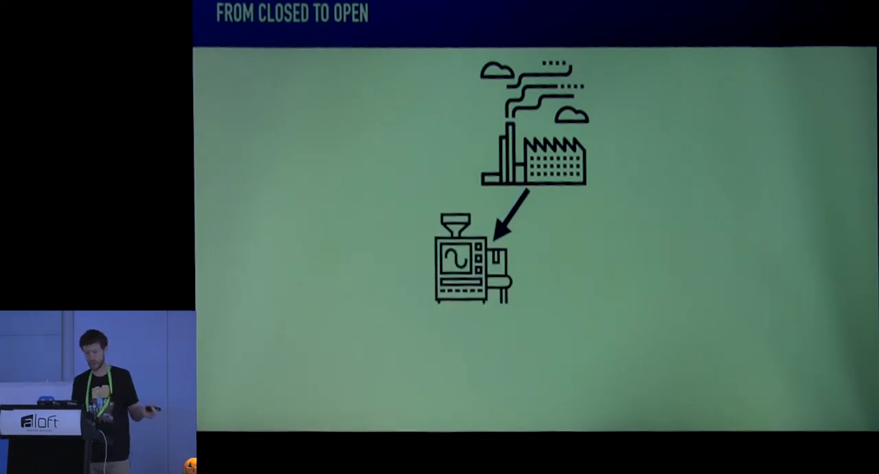
Step: Scroll through App.vue to the updateTwitterHandle and startDemos Particle API methods
key(right)
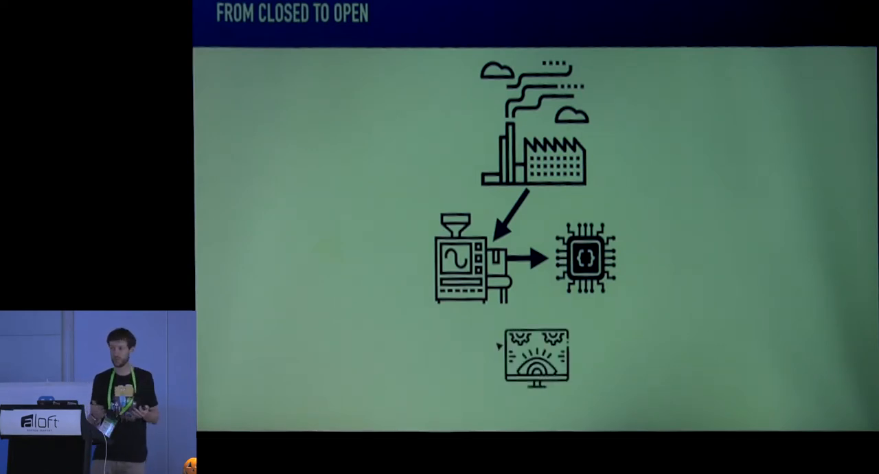
key(right)
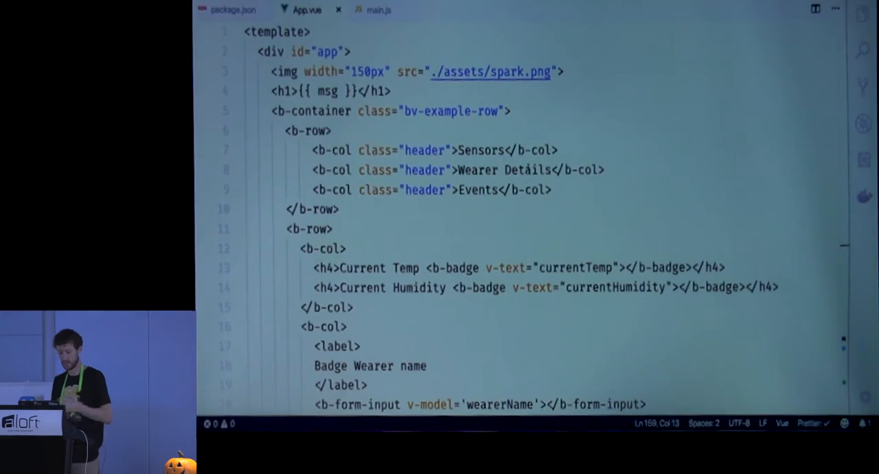
scroll(down, 3)
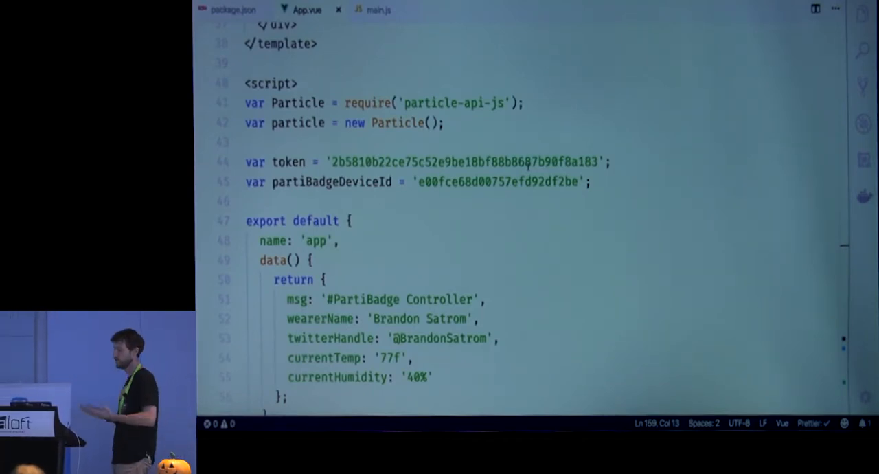
scroll(down, 3)
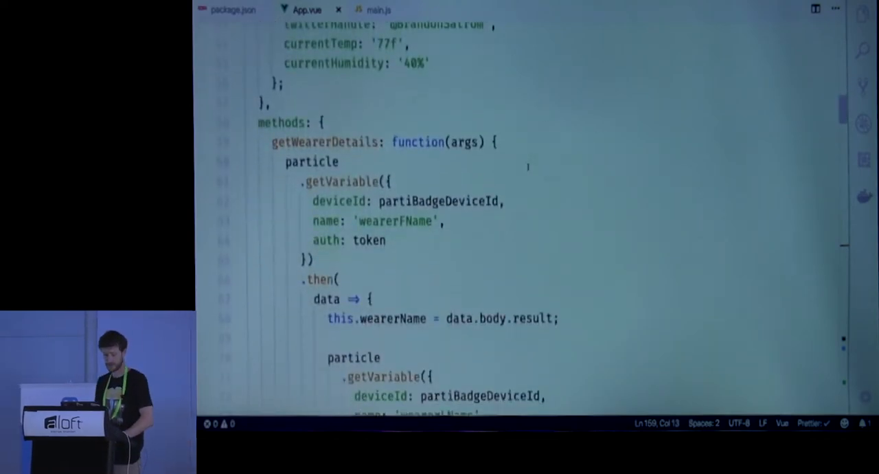
scroll(down, 3)
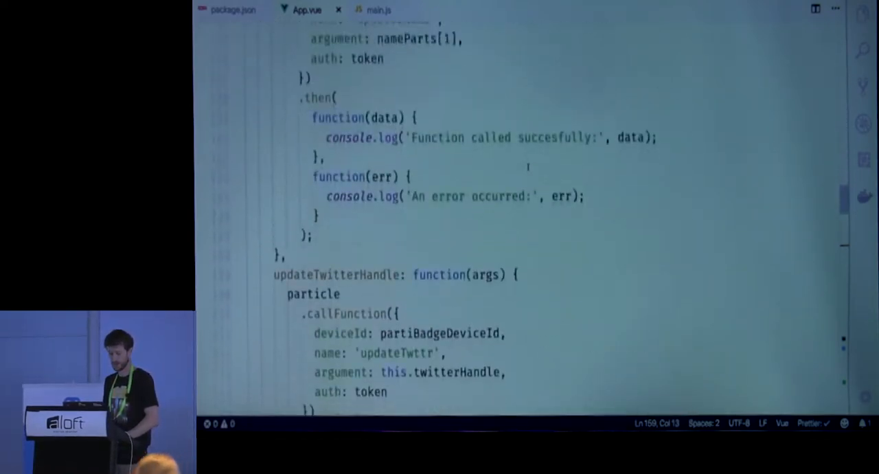
scroll(down, 3)
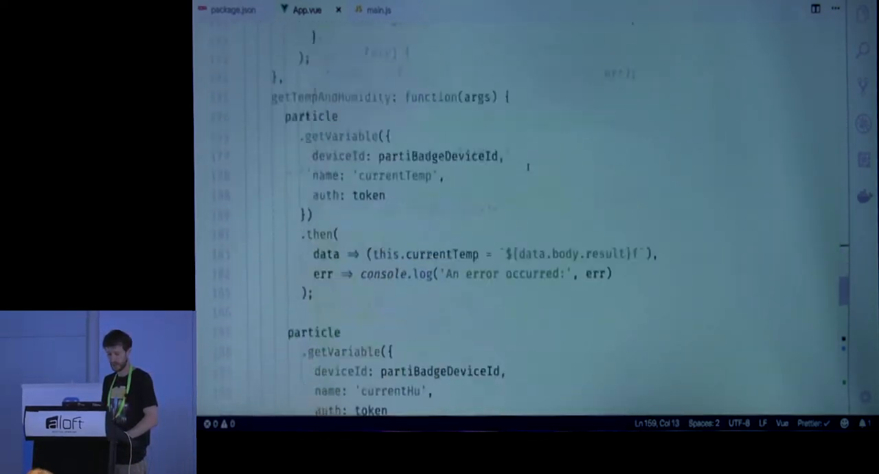
scroll(down, 3)
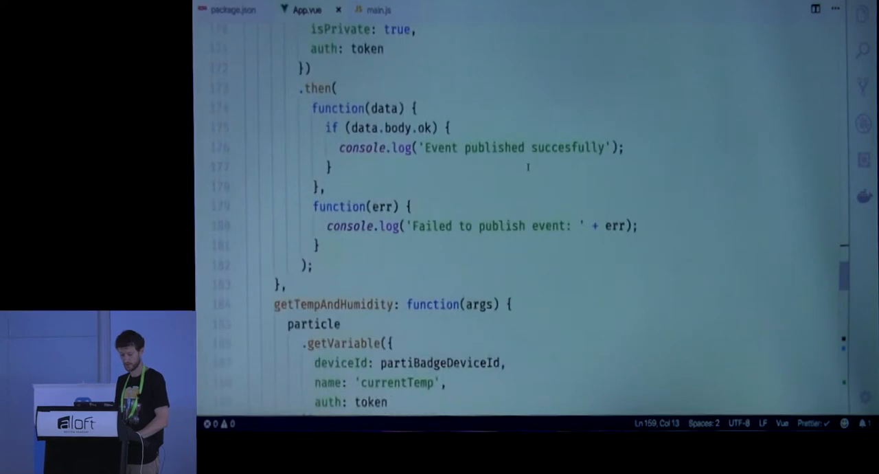
scroll(down, 3)
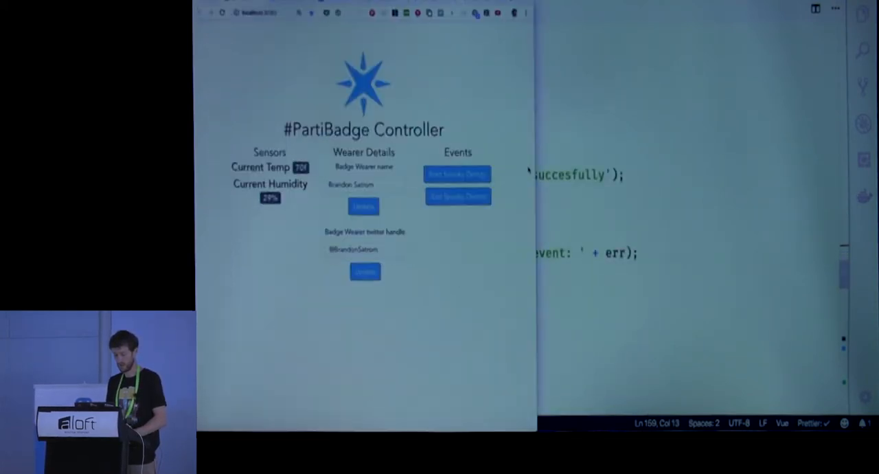
click(363, 184)
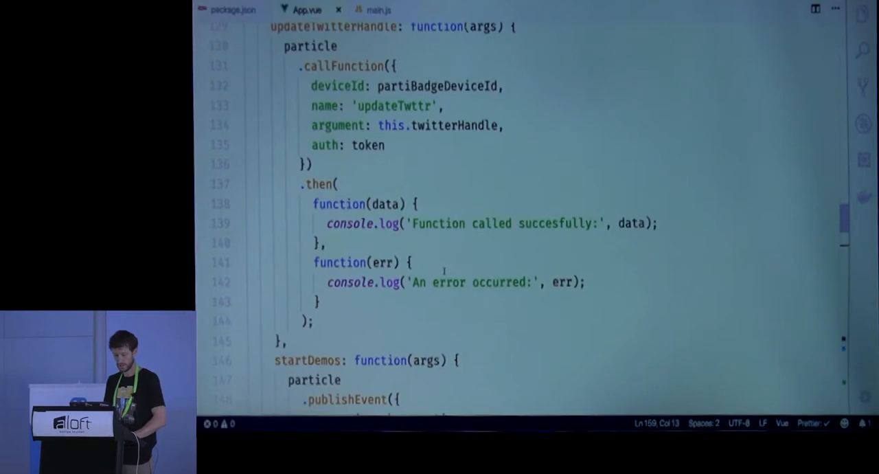
scroll(down, 3)
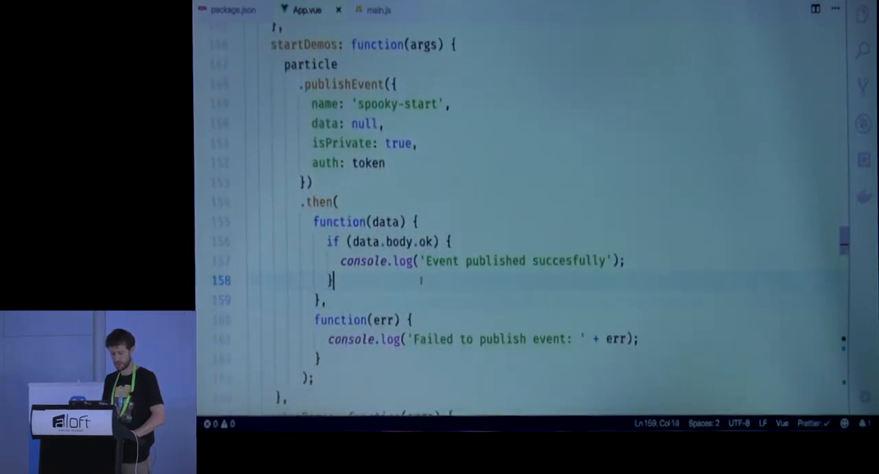
scroll(down, 3)
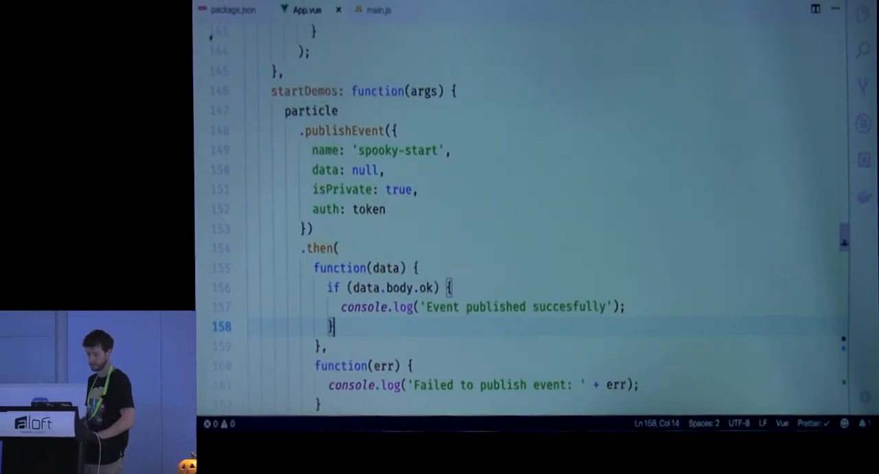
drag(283, 110, 341, 209)
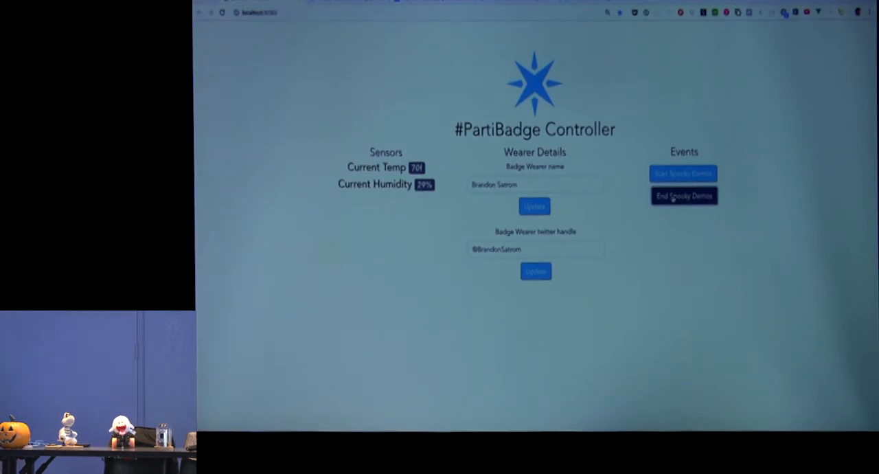
Step: Trigger a spooky demo event with the Controller app's demo button
click(683, 196)
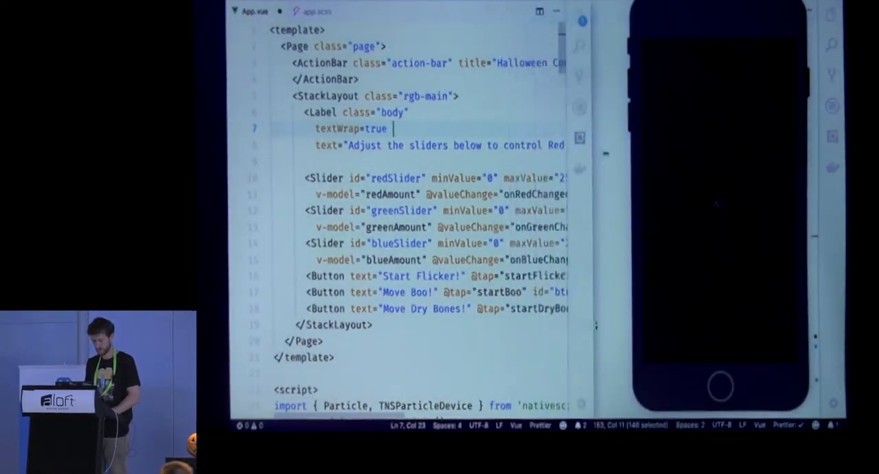
scroll(down, 3)
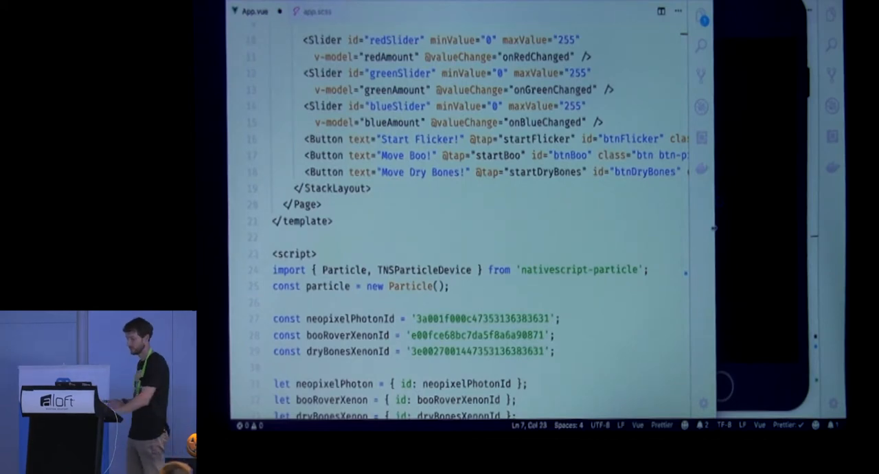
double_click(327, 285)
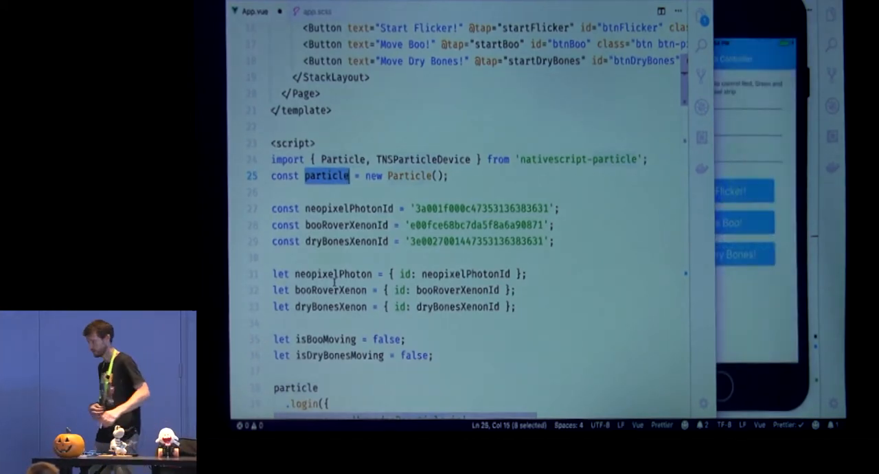
scroll(down, 3)
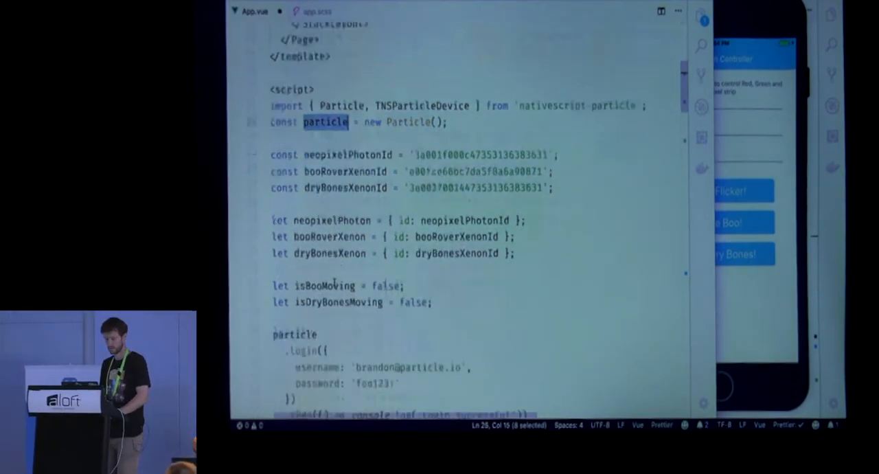
scroll(down, 3)
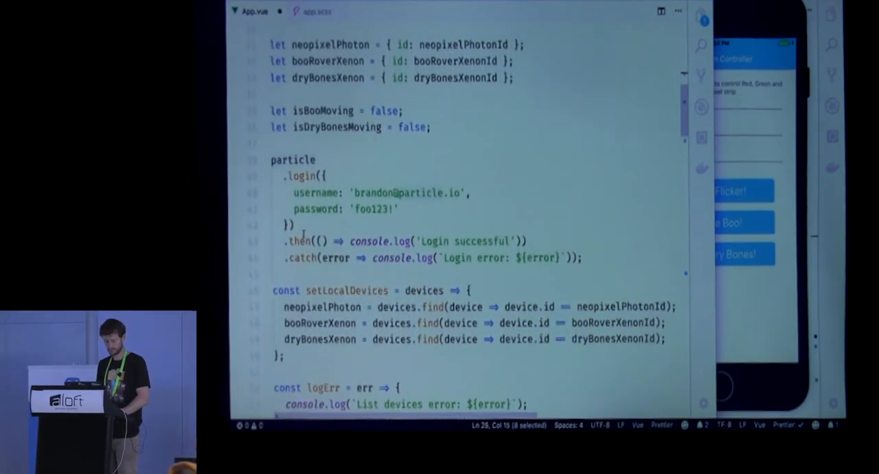
scroll(down, 3)
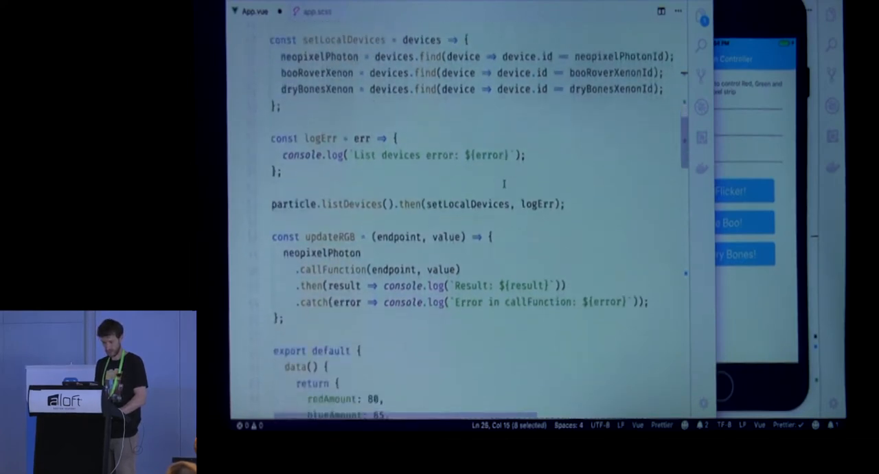
double_click(352, 201)
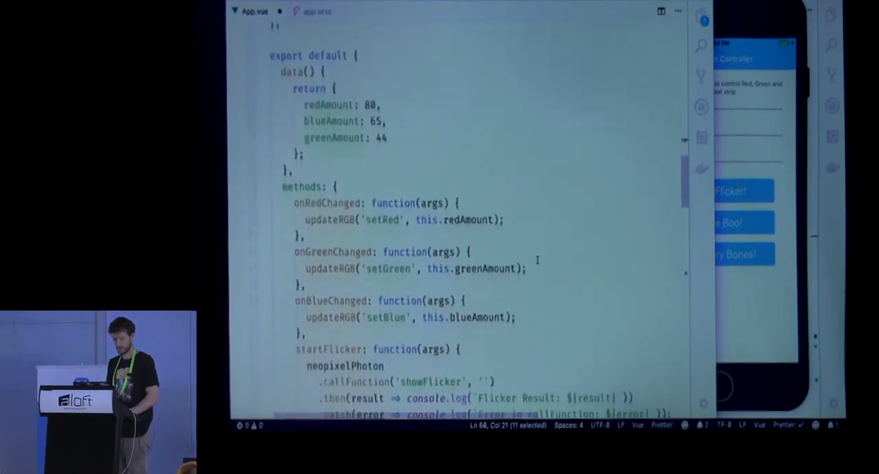
scroll(down, 3)
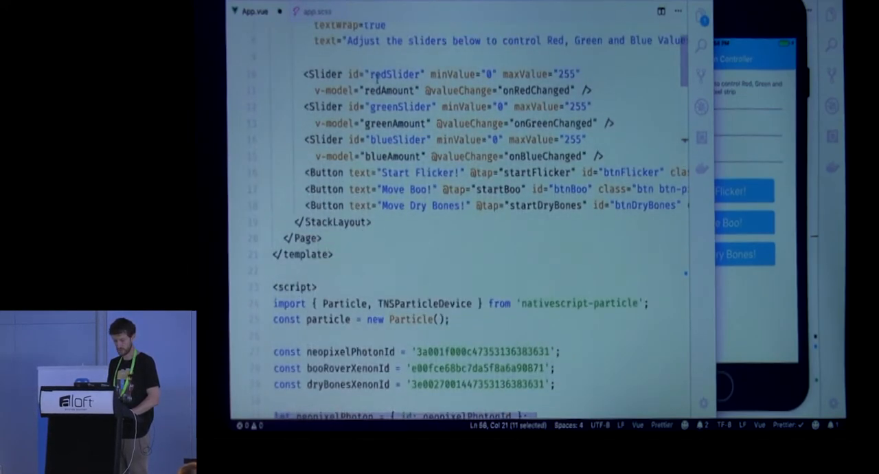
scroll(down, 3)
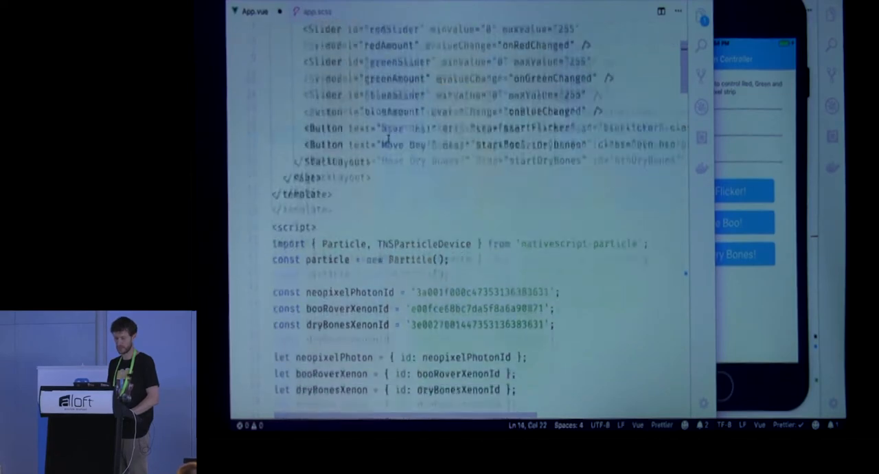
scroll(down, 3)
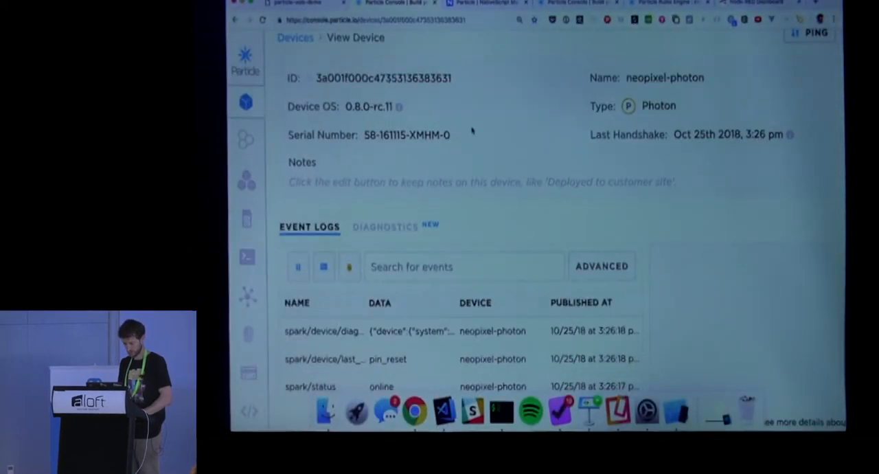
Step: Scroll the neopixel-photon page down to its showFlicker, setRed, setGreen and setBlue functions
scroll(down, 3)
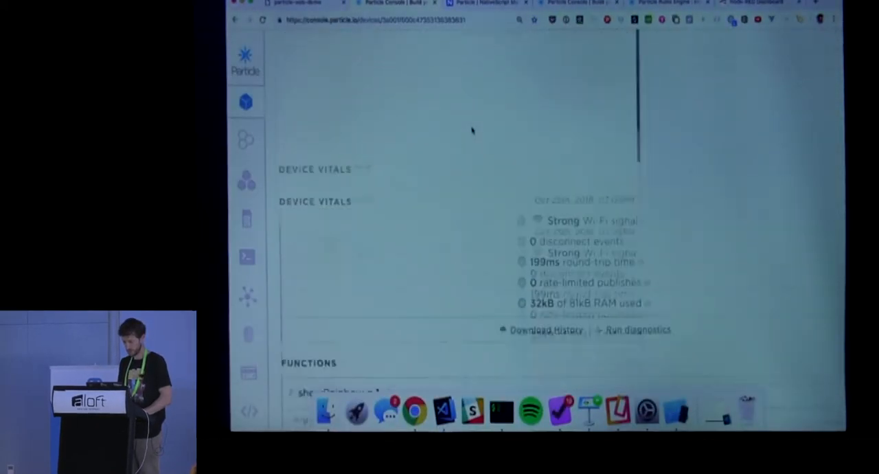
scroll(down, 3)
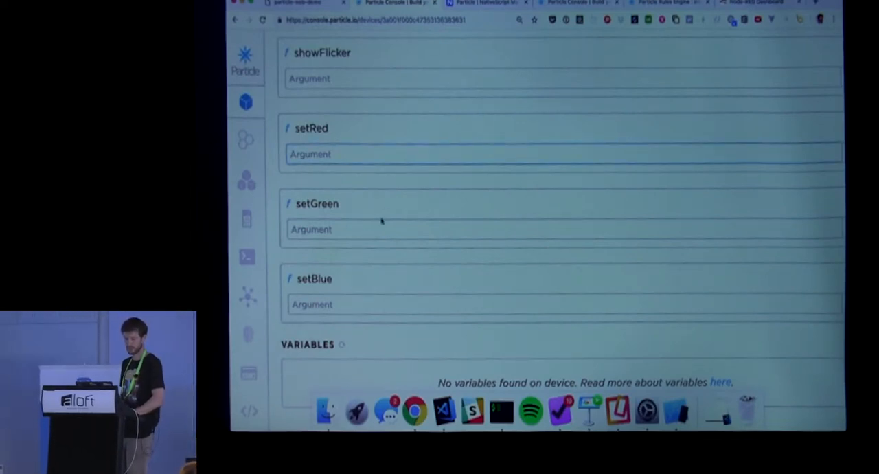
click(375, 229)
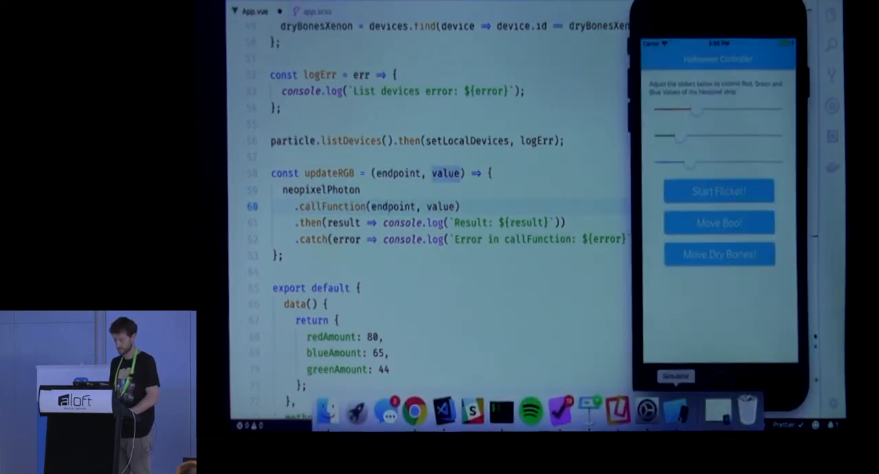
Step: Scroll down the source to the localTempHandler function that sets the pixel strip color
scroll(down, 3)
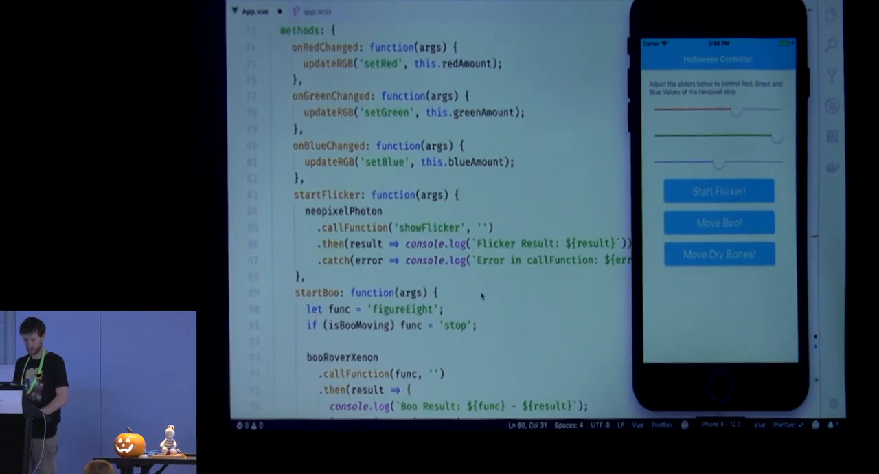
scroll(down, 3)
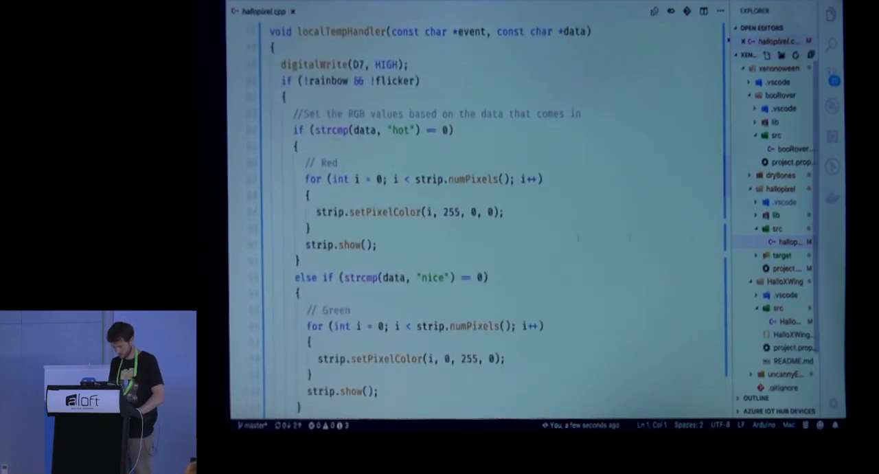
scroll(down, 3)
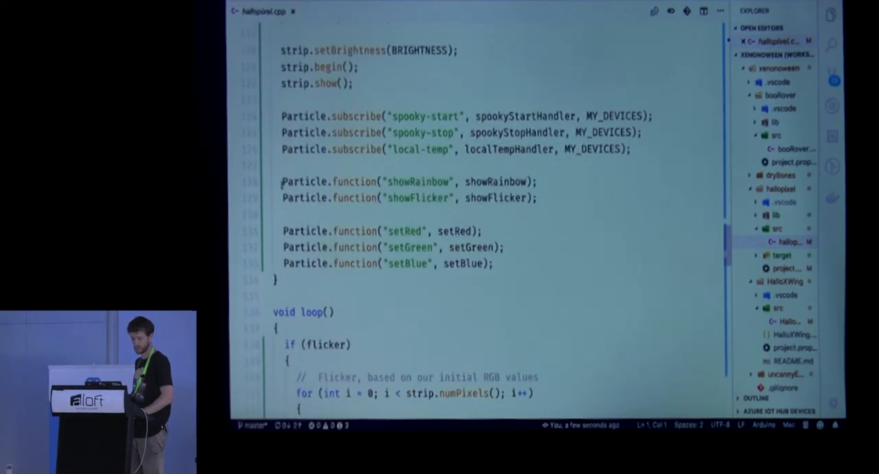
drag(280, 182, 493, 263)
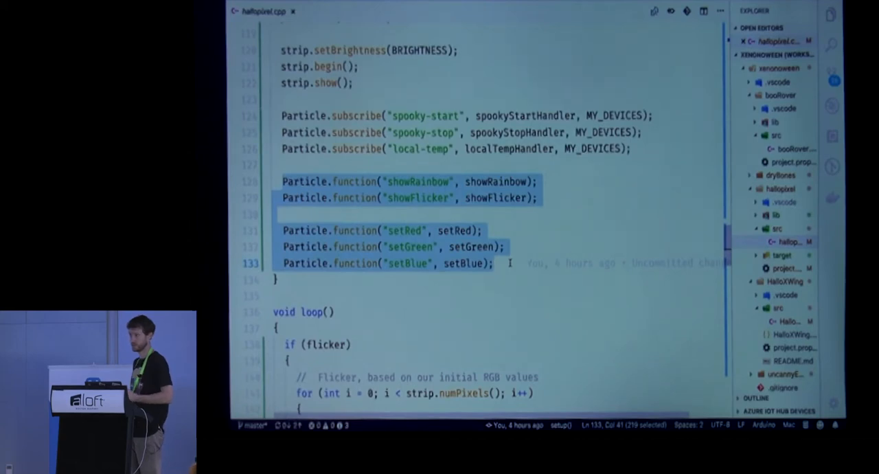
scroll(down, 3)
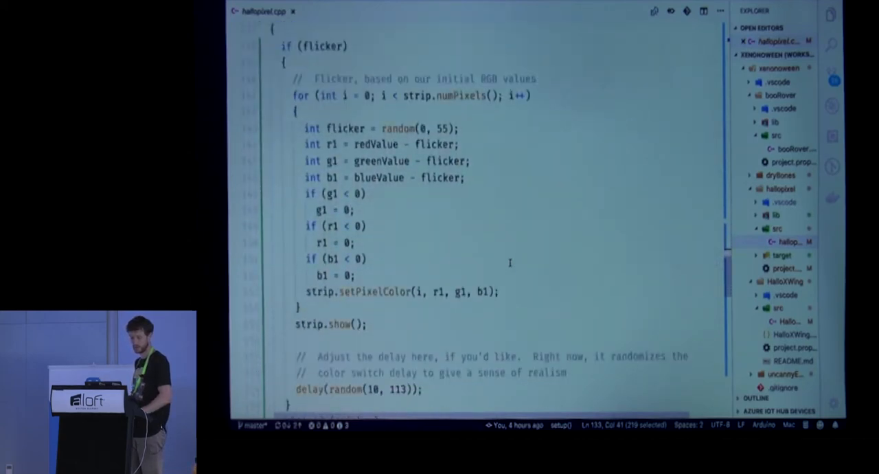
scroll(down, 3)
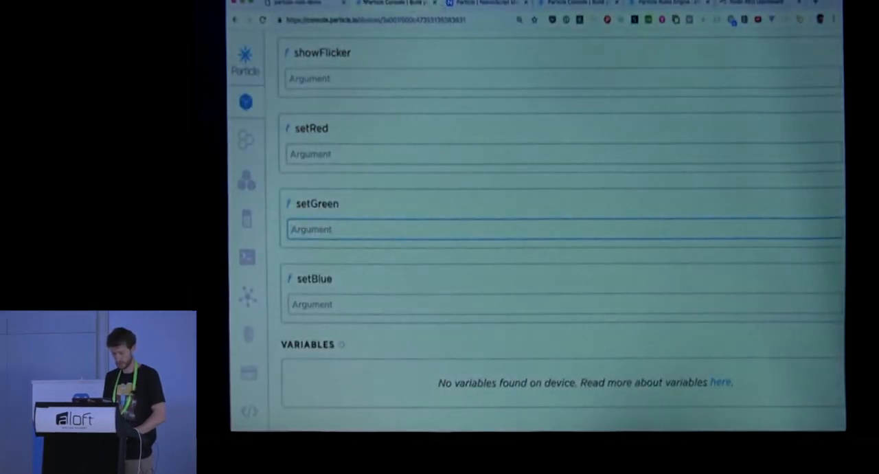
Step: Switch to the Rules Engine tab with the Meshoween Demo flow
click(246, 256)
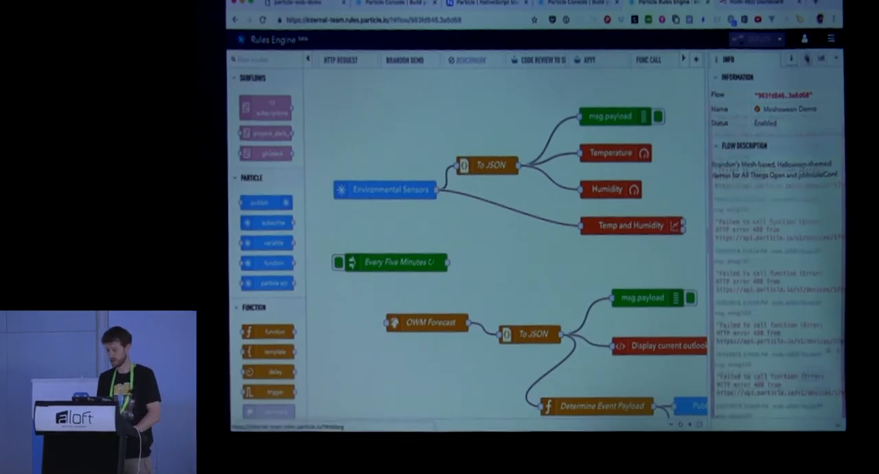
Step: Open the Meshoween Demo flow and inspect the Environmental Sensors node and a debug node
click(821, 59)
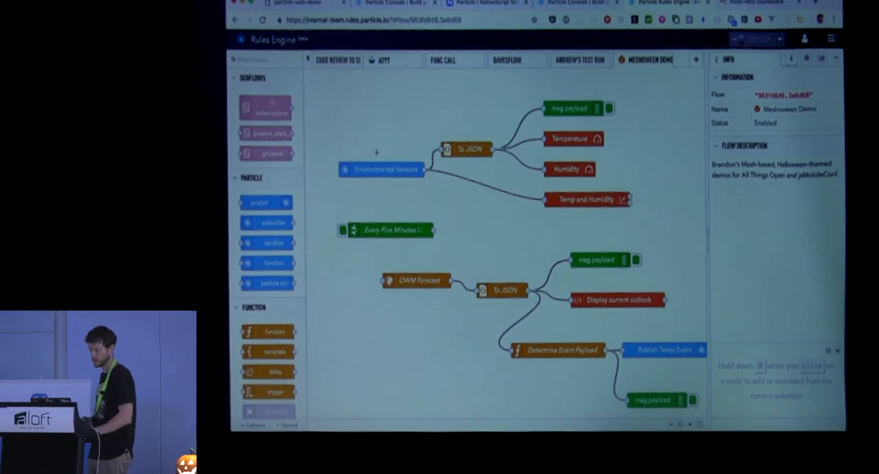
click(381, 170)
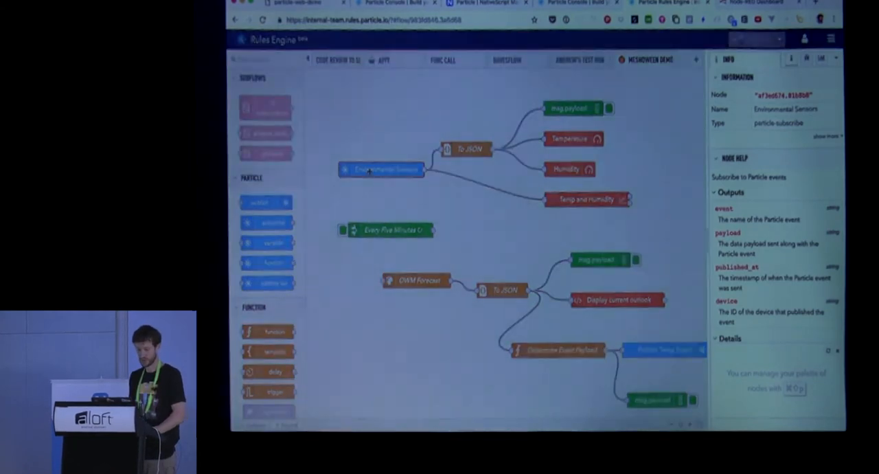
double_click(381, 169)
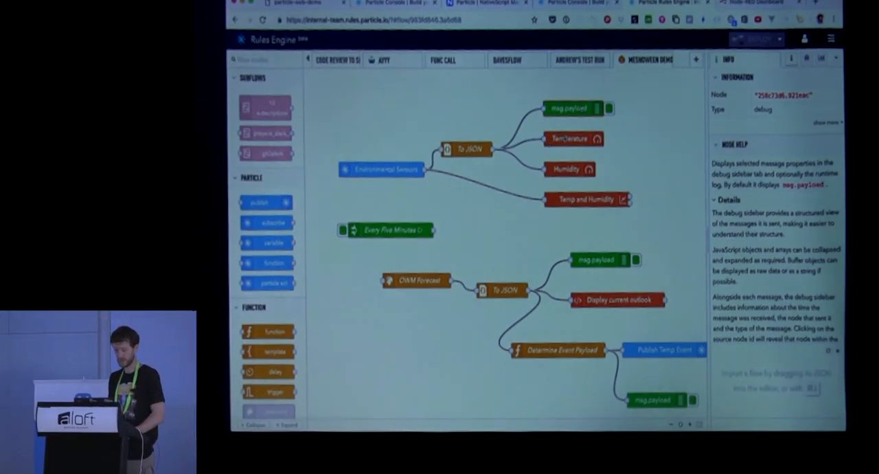
click(571, 138)
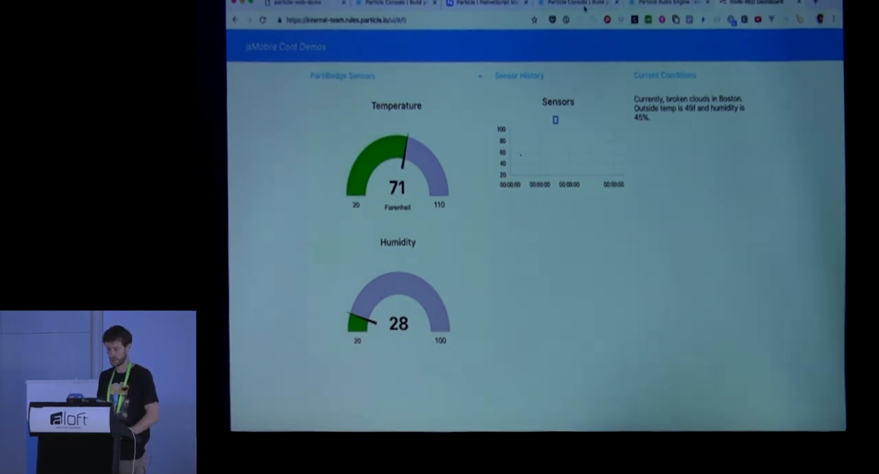
Step: Return from the dashboard to the Meshoween Demo flow editor
click(662, 2)
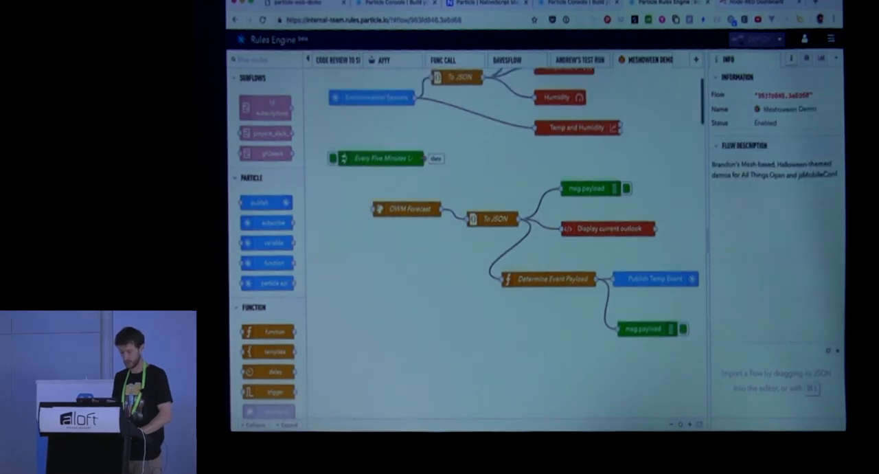
click(381, 158)
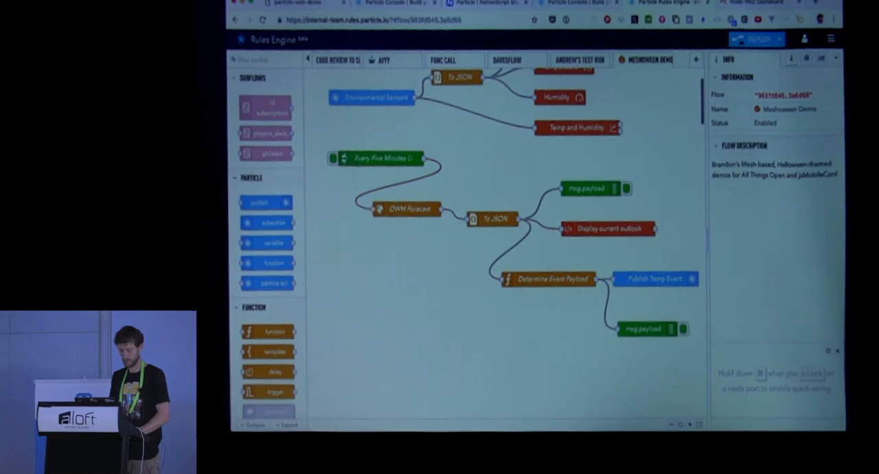
click(406, 209)
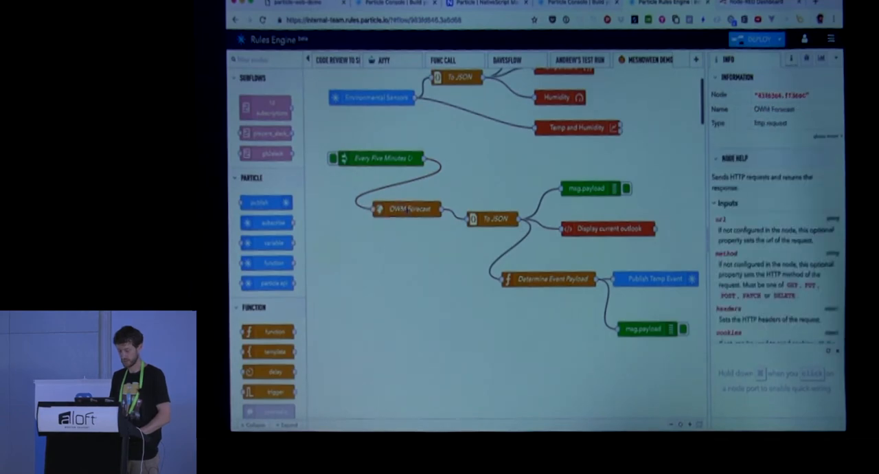
double_click(405, 209)
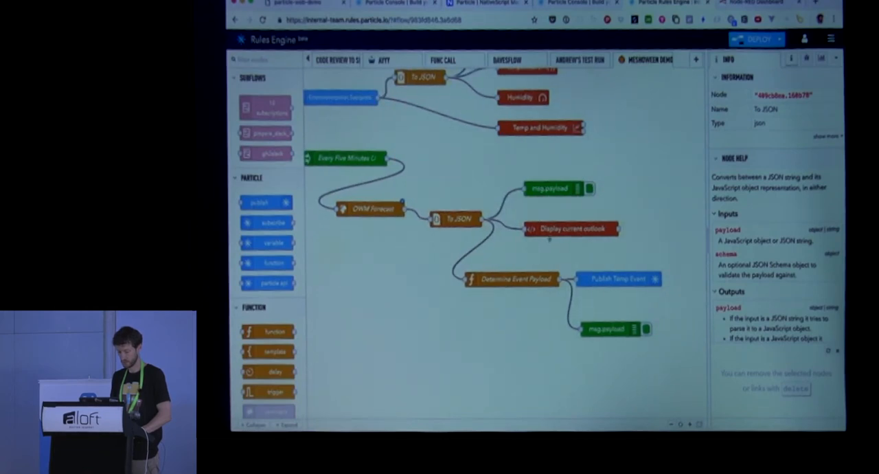
click(570, 228)
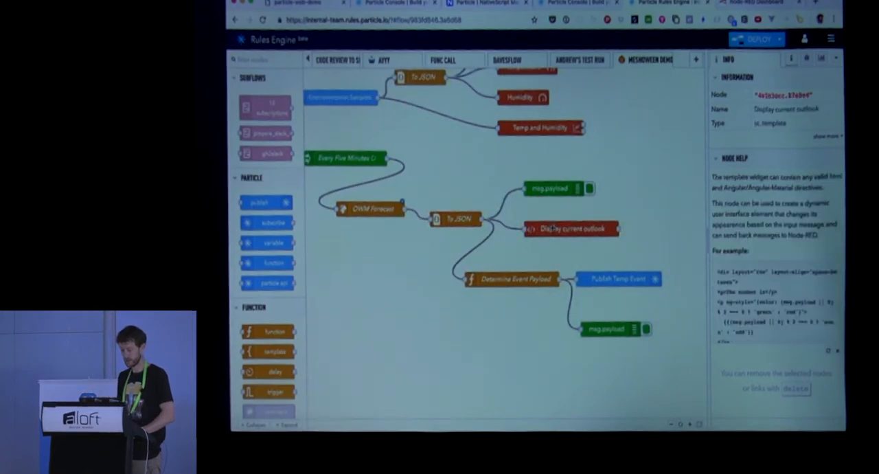
double_click(570, 228)
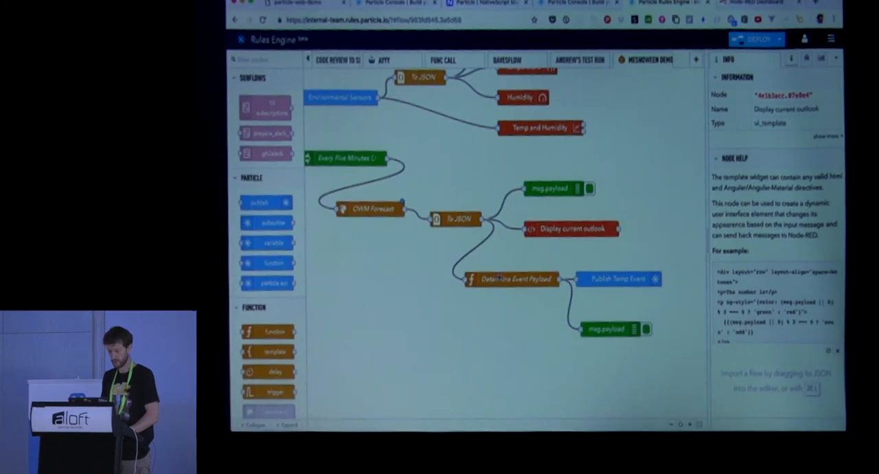
Step: Check the Publish Temp Event node's event and auth settings, then close it
double_click(509, 278)
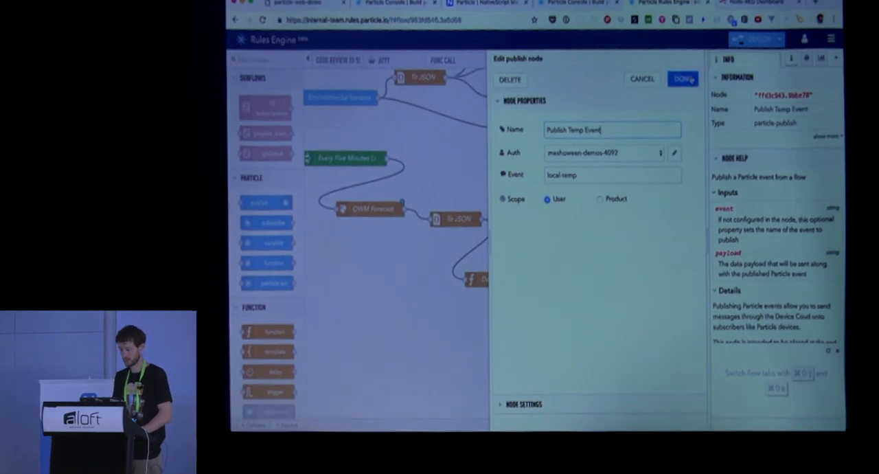
click(681, 79)
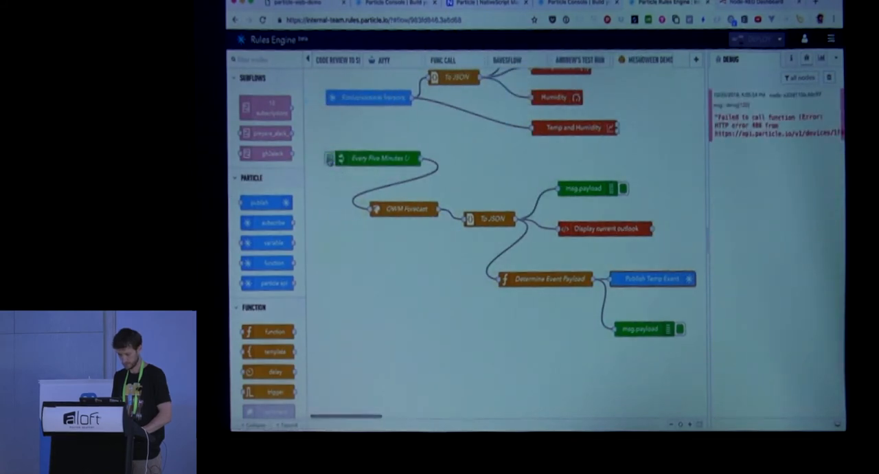
Step: Manually fire the Every Five Minutes inject node to run the forecast flow
click(328, 158)
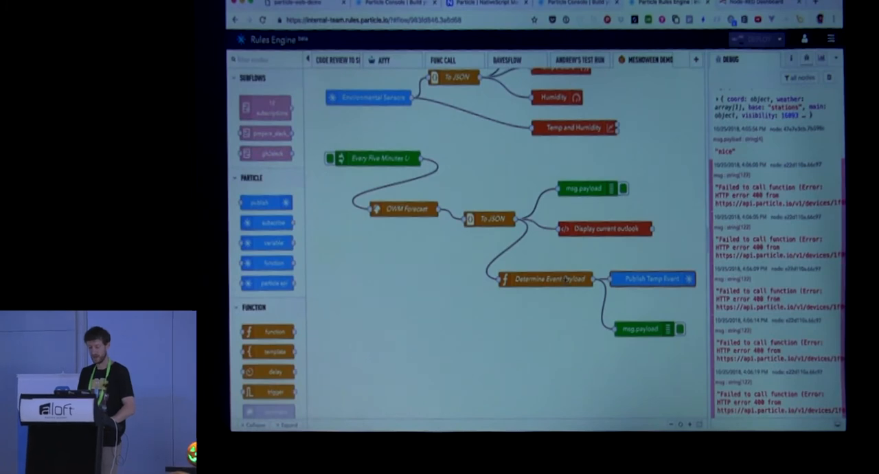
Step: Review the Determine Event Payload function, close it, and deploy the flow
double_click(544, 278)
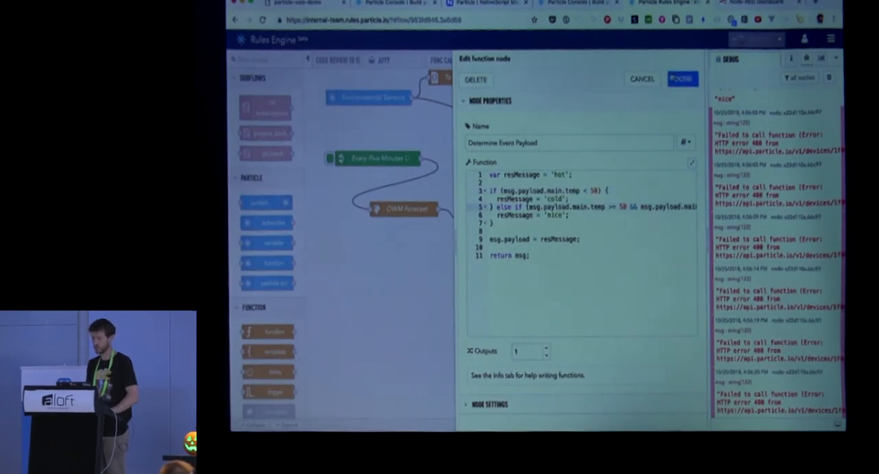
click(680, 79)
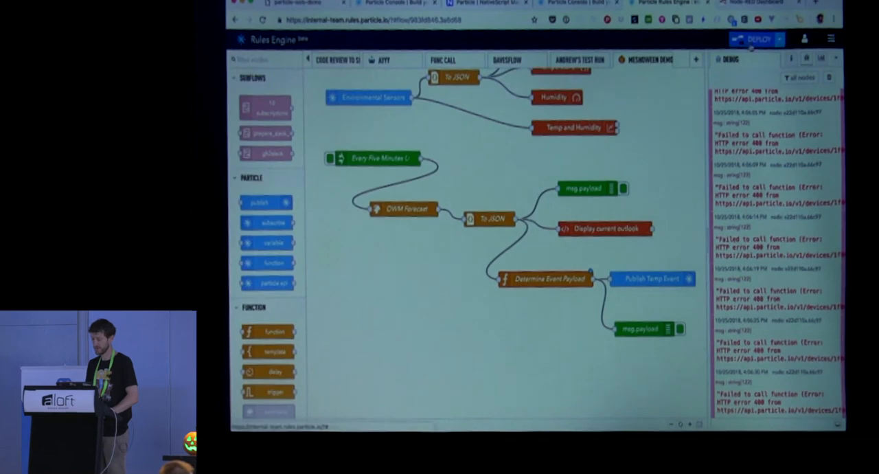
click(756, 39)
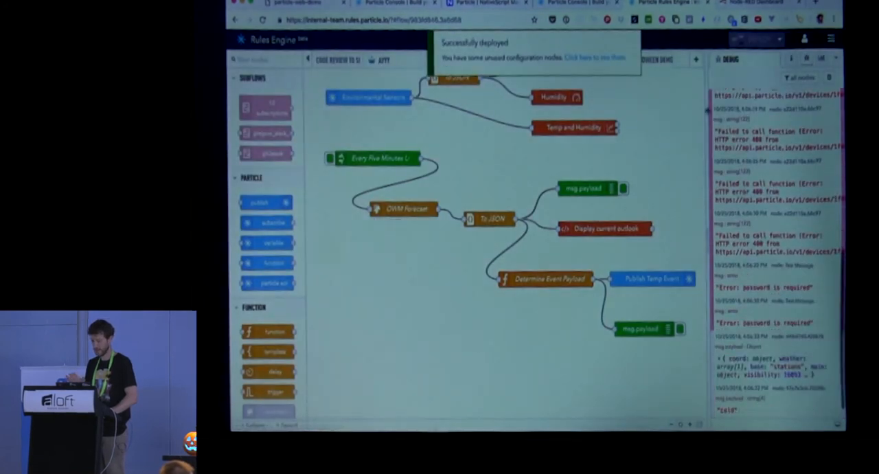